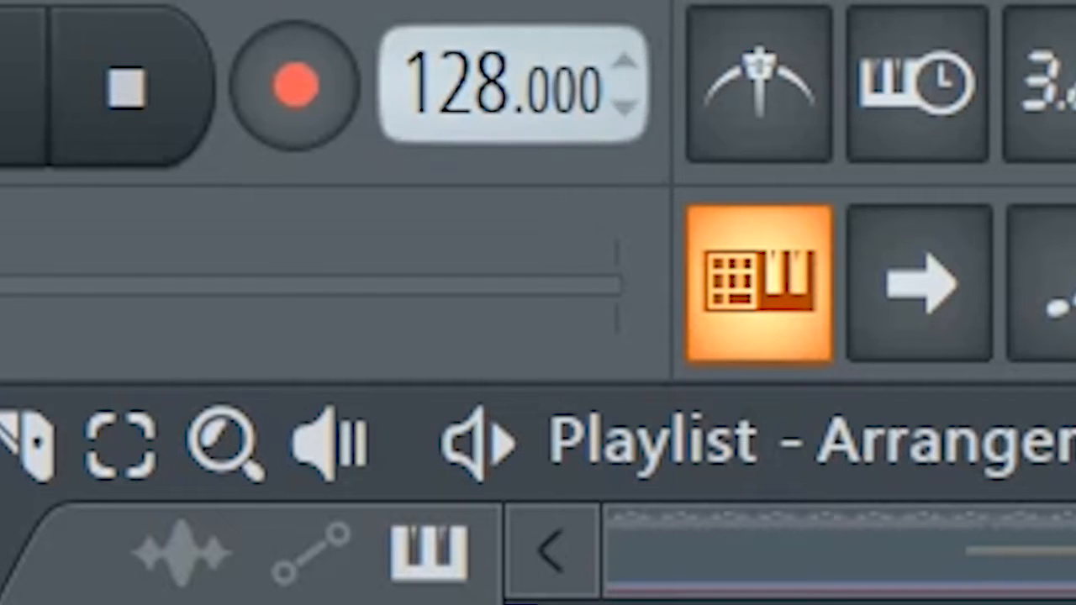
# Step: Open the Spire_x64_v1.1.15 #3 pattern to show its four-bar G5 and G#5 melody
pyautogui.click(759, 286)
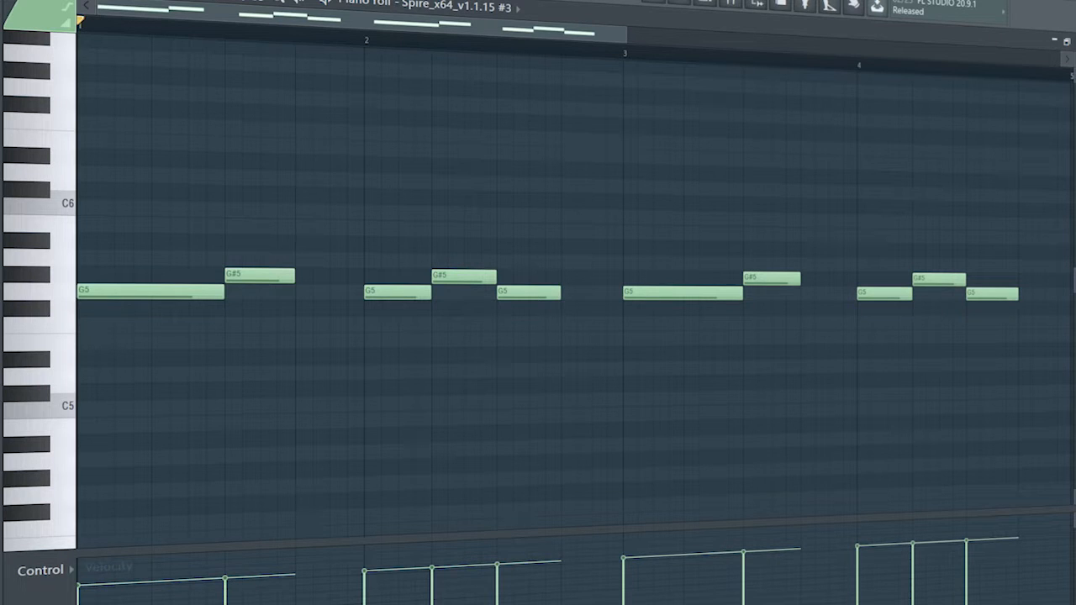
# Step: View Spire #4's G4 bass notes, then switch the Piano Roll to Spire #5's sustained G6
pyautogui.click(342, 35)
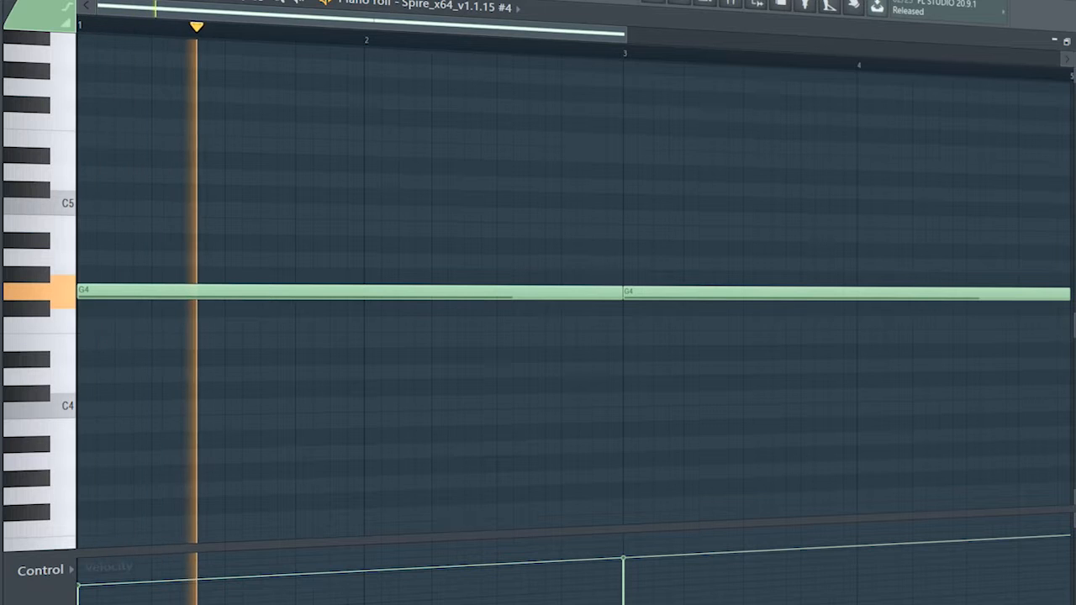
pyautogui.click(489, 40)
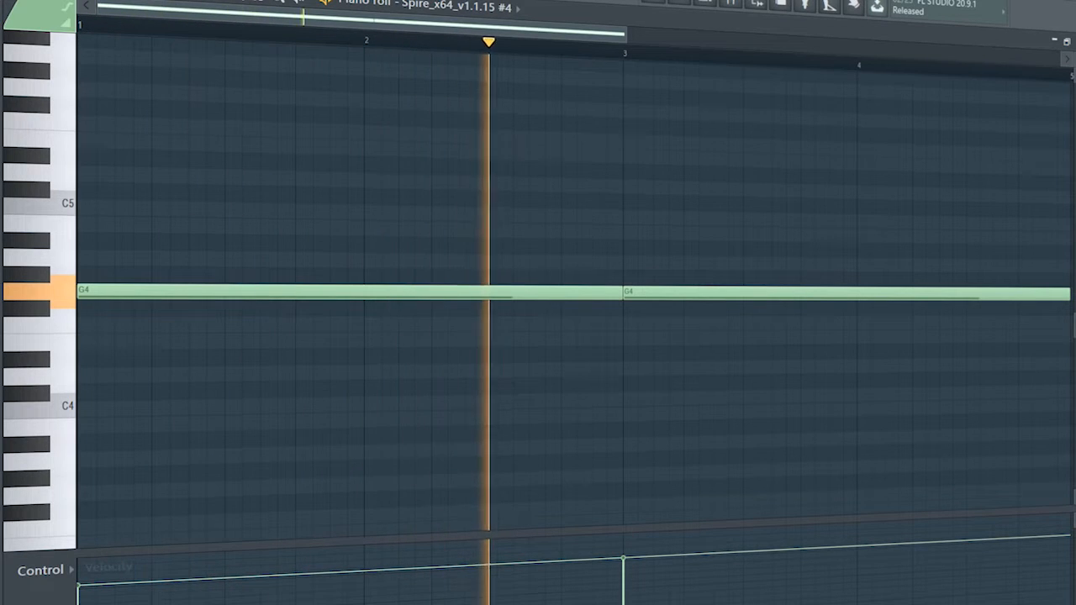
pyautogui.click(751, 40)
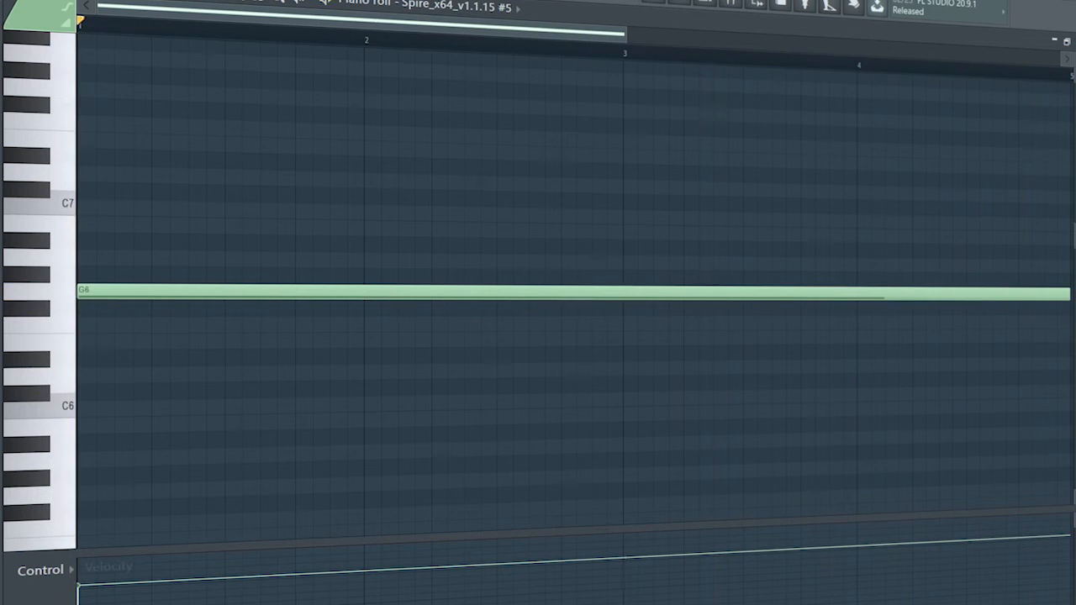
pyautogui.click(121, 23)
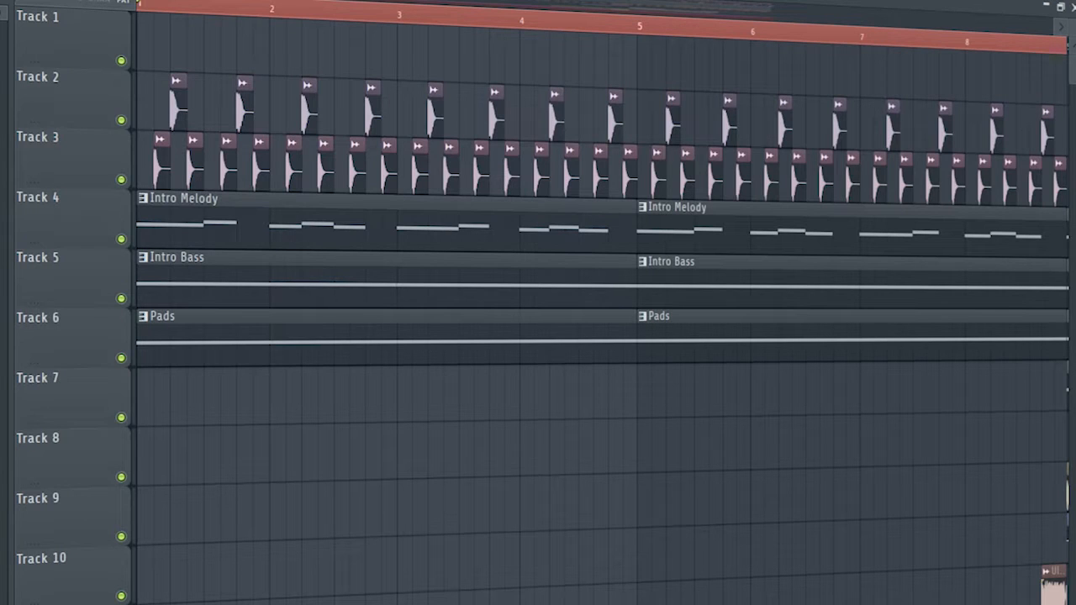
# Step: Show the Playlist and play bars 1–8 with drums, Intro Melody, Intro Bass and Pads
pyautogui.click(239, 8)
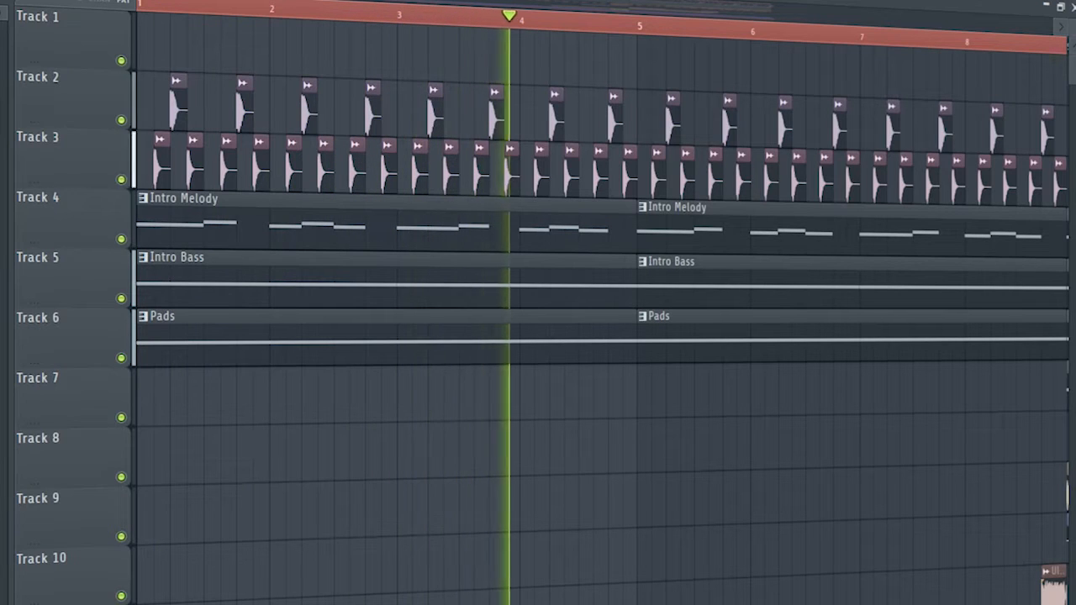
pyautogui.click(634, 21)
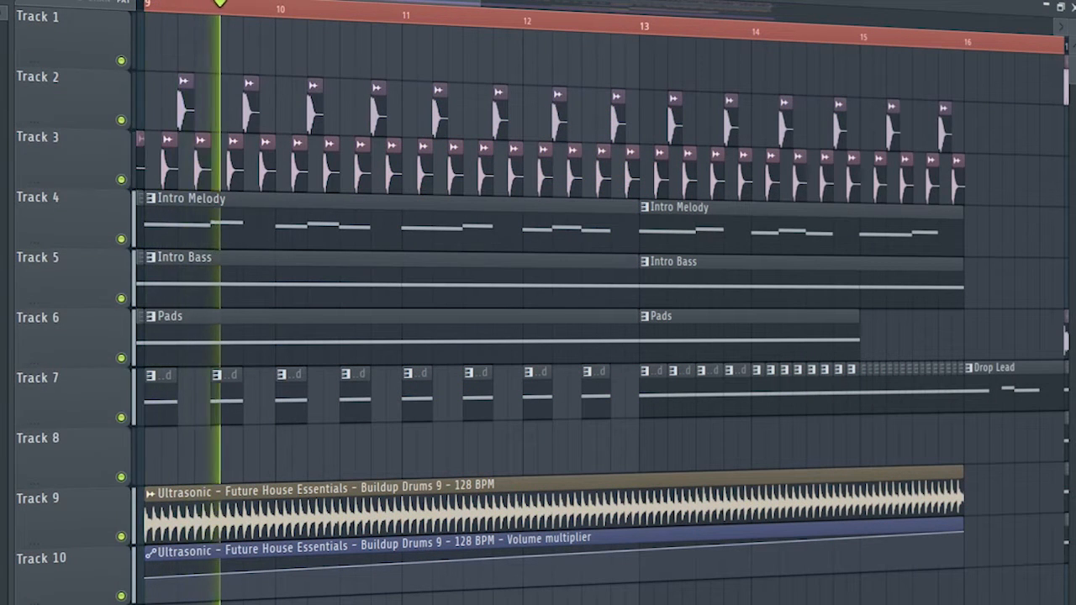
# Step: Move to bars 9–16 and play the lead pattern with Buildup Drums 9 and its automation
pyautogui.click(355, 8)
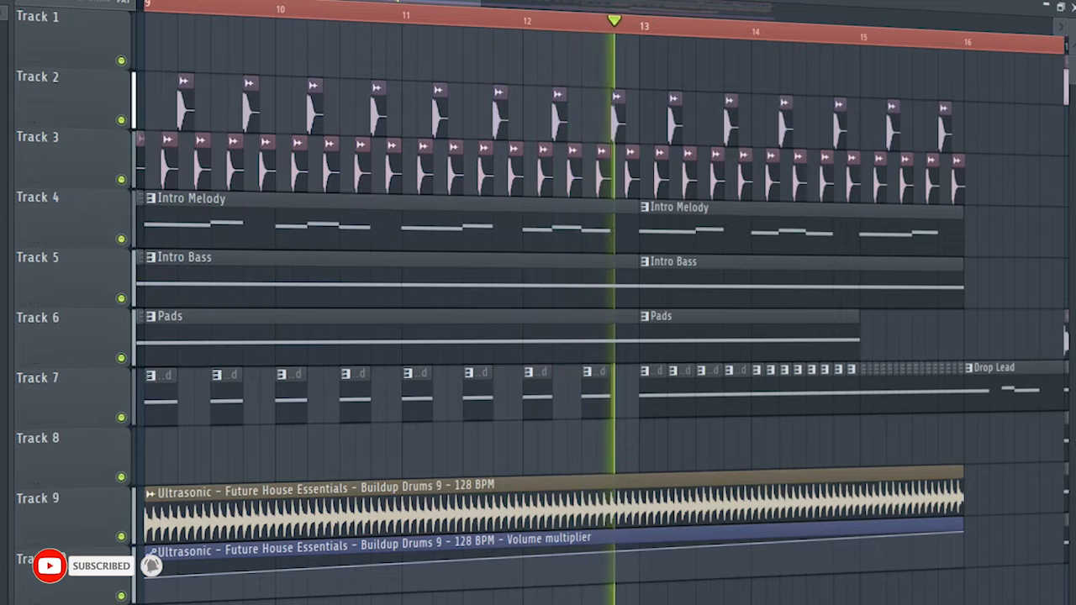
pyautogui.click(731, 26)
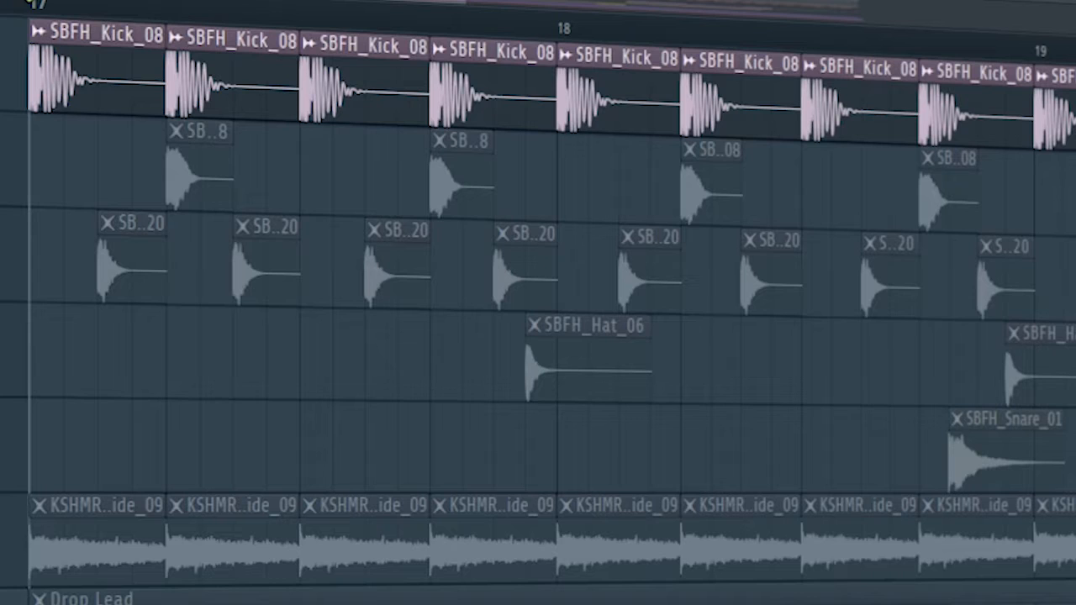
# Step: Zoom into bars 17–19 showing SBFH_Kick_08, SBFH_Hat_06 and SBFH_Snare_01 clips
pyautogui.click(454, 15)
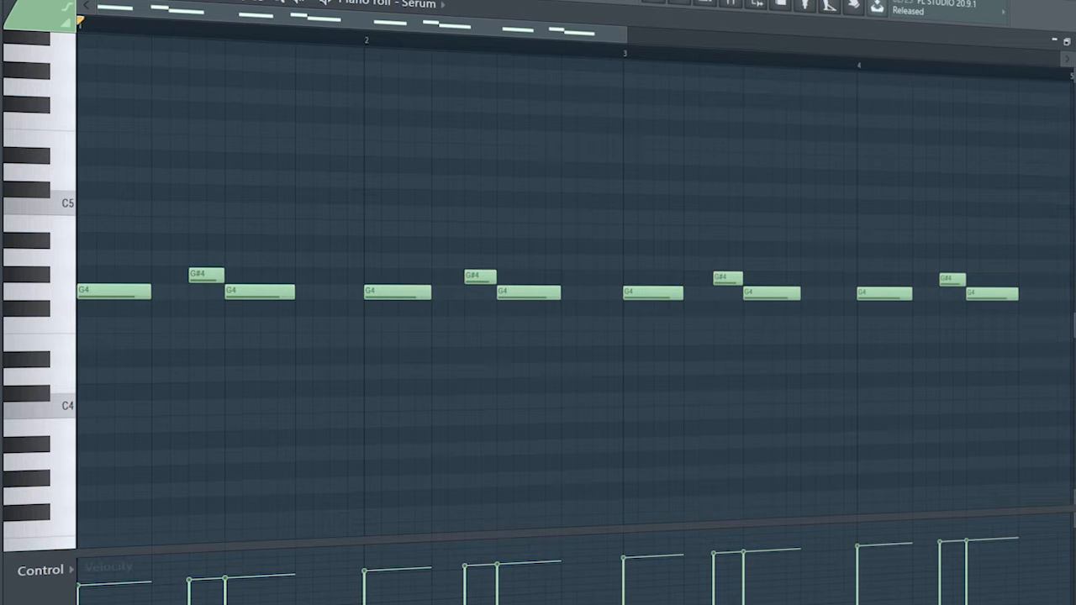
# Step: Show Serum's G4 melody, then open Fruity Reeverb 2 in Serum's mixer insert
pyautogui.click(323, 33)
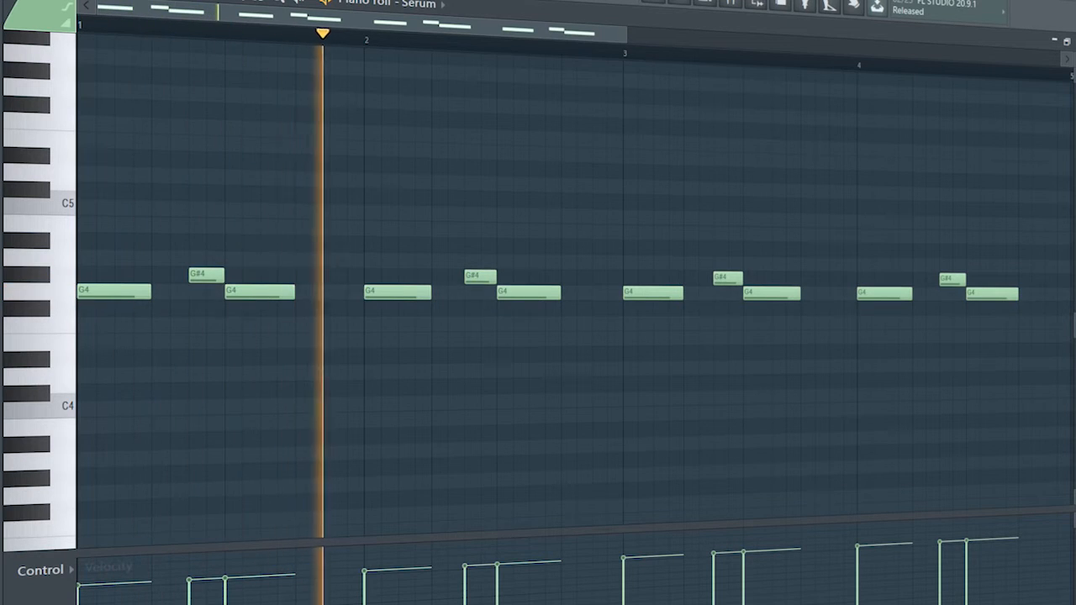
pyautogui.click(603, 49)
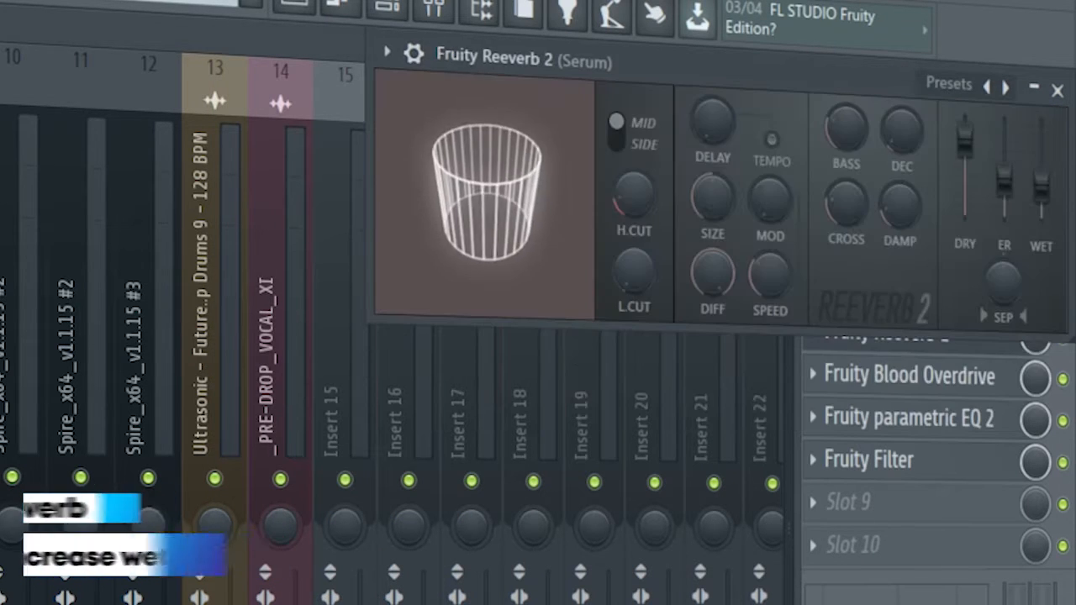
pyautogui.click(908, 418)
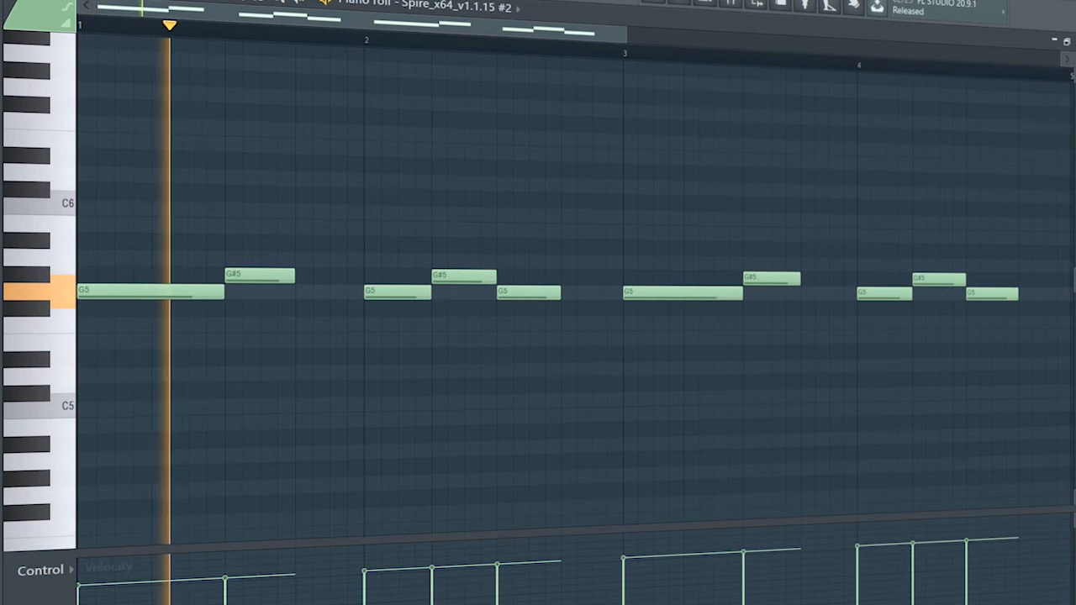
# Step: Close the Mixer and show Spire_x64_v1.1.15 #2's four-bar G5 and G#5 melody
pyautogui.click(467, 40)
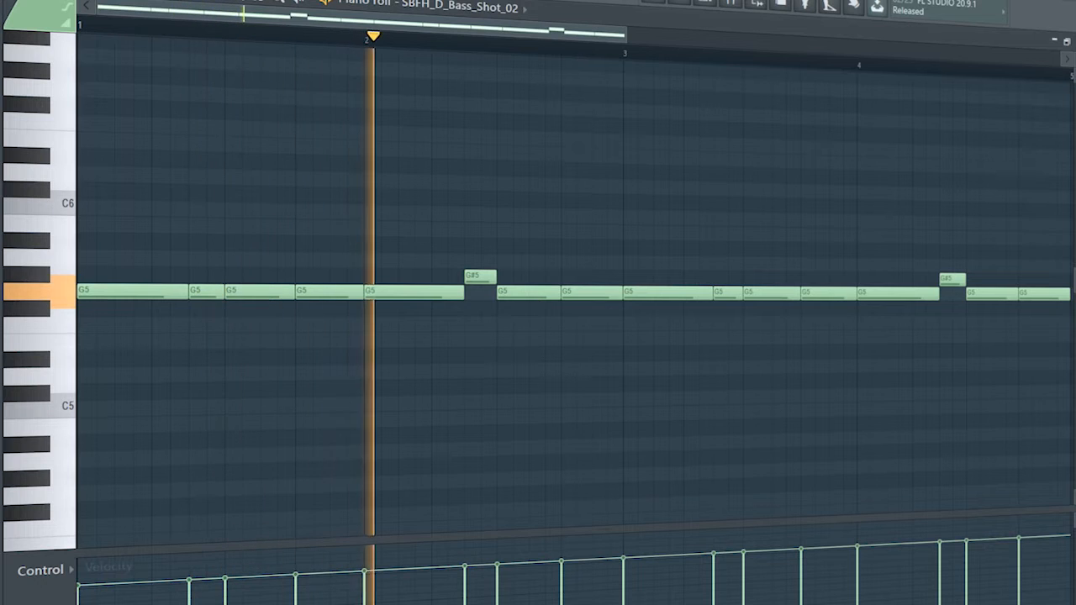
# Step: View SBFH_D_Bass_Shot_02's notes, then switch to the 3x Osc G3 bass line
pyautogui.click(645, 52)
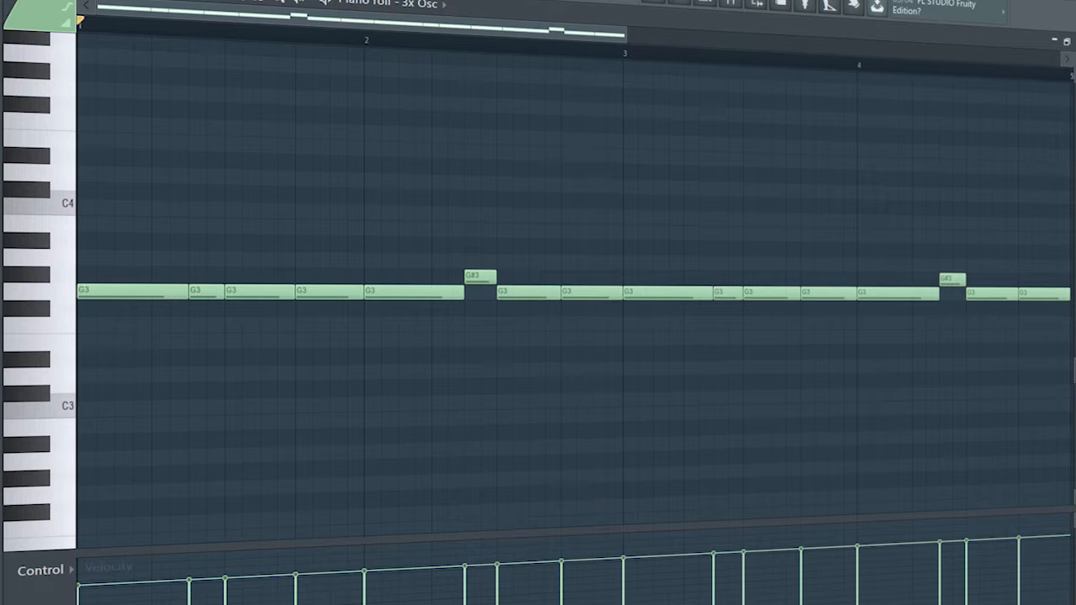
pyautogui.click(249, 31)
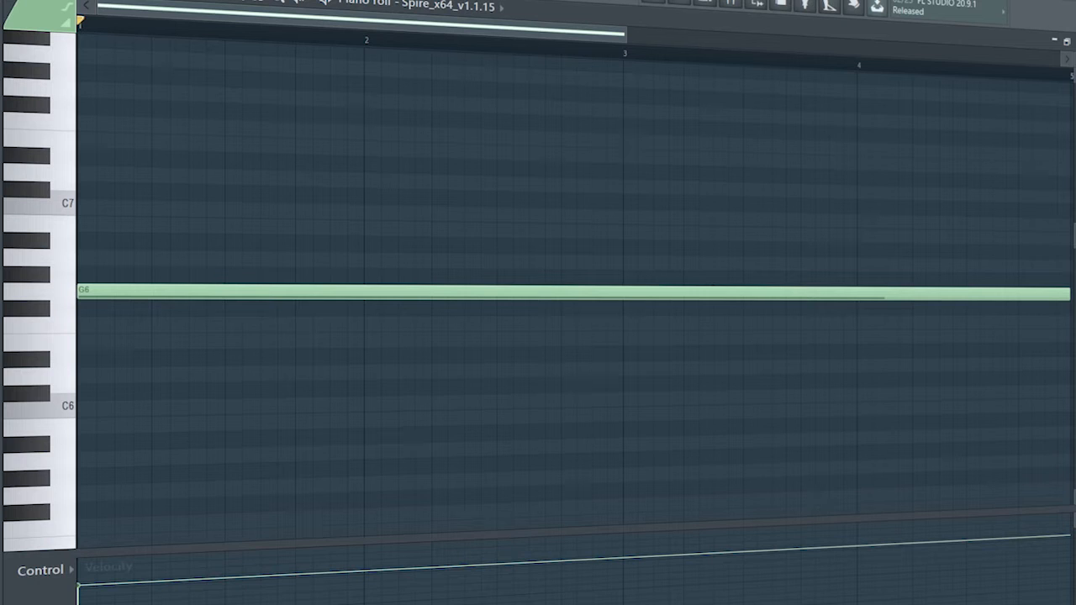
# Step: Select Spire_x64_v1.1.15 in the Channel Rack and show its sustained G6 pad note
pyautogui.click(288, 31)
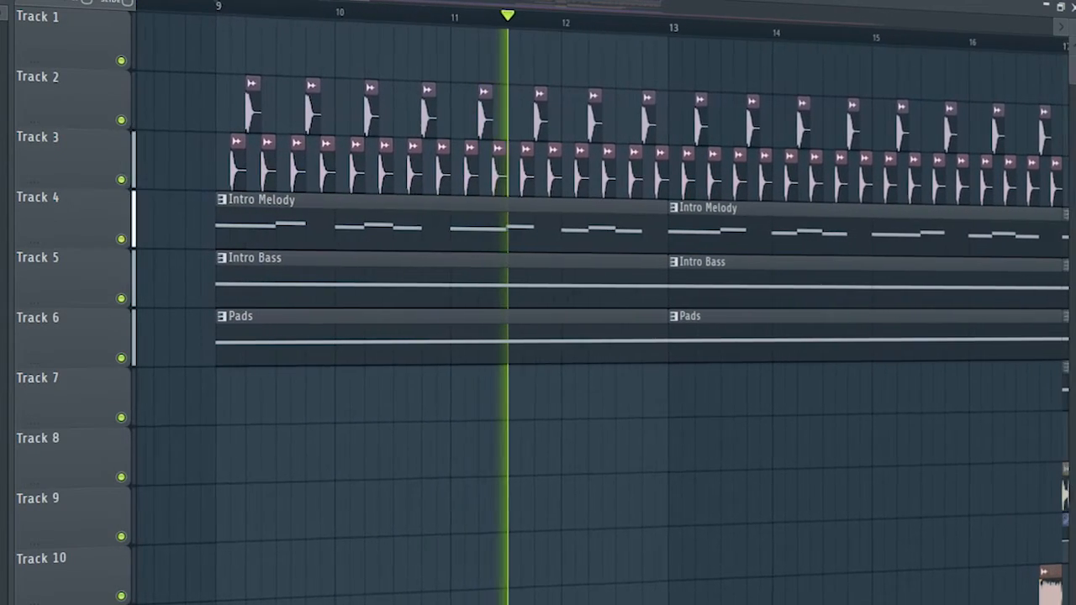
# Step: Play from bar 9, scrolling with the playhead through the drop to bar 37
pyautogui.hscroll(3)
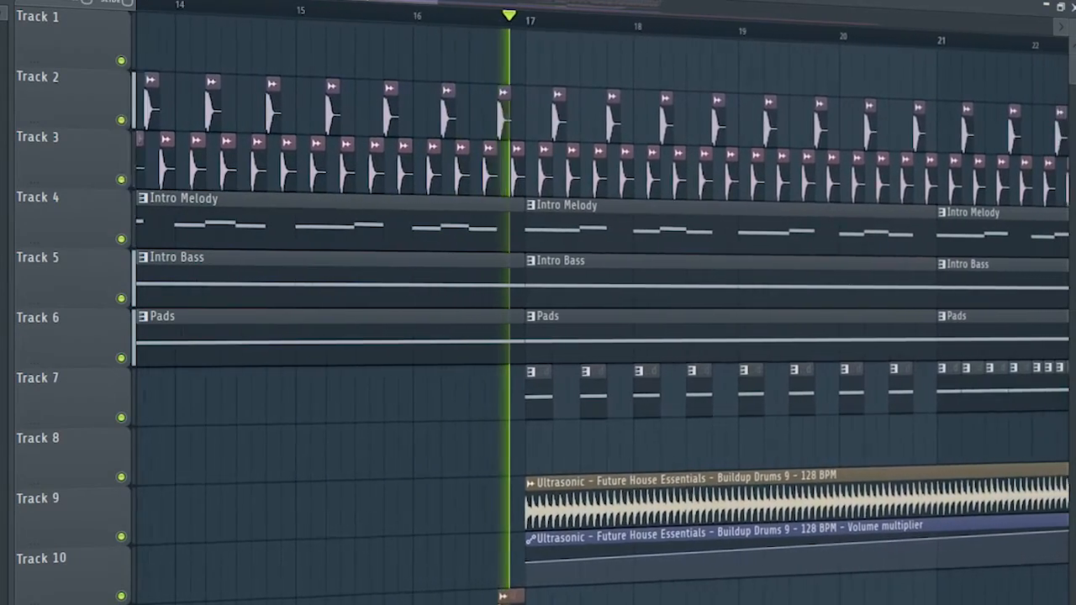
pyautogui.hscroll(3)
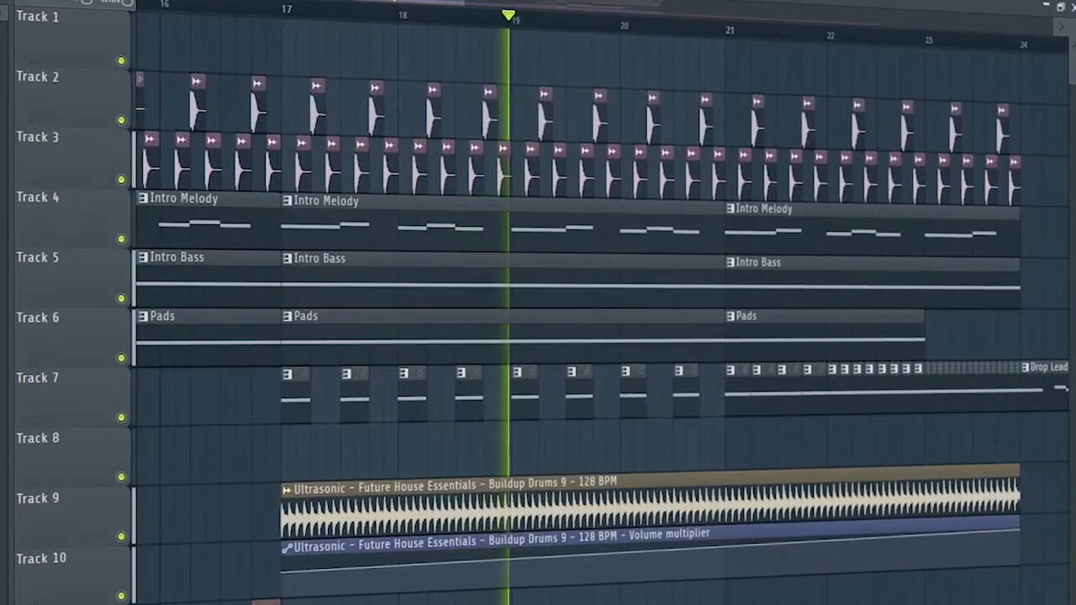
pyautogui.hscroll(3)
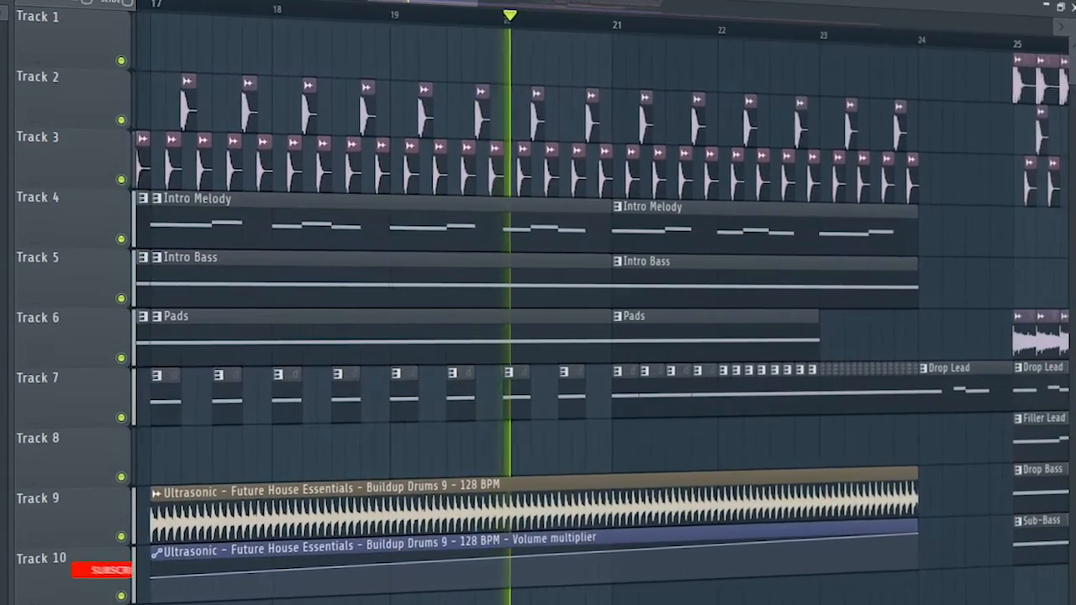
pyautogui.hscroll(3)
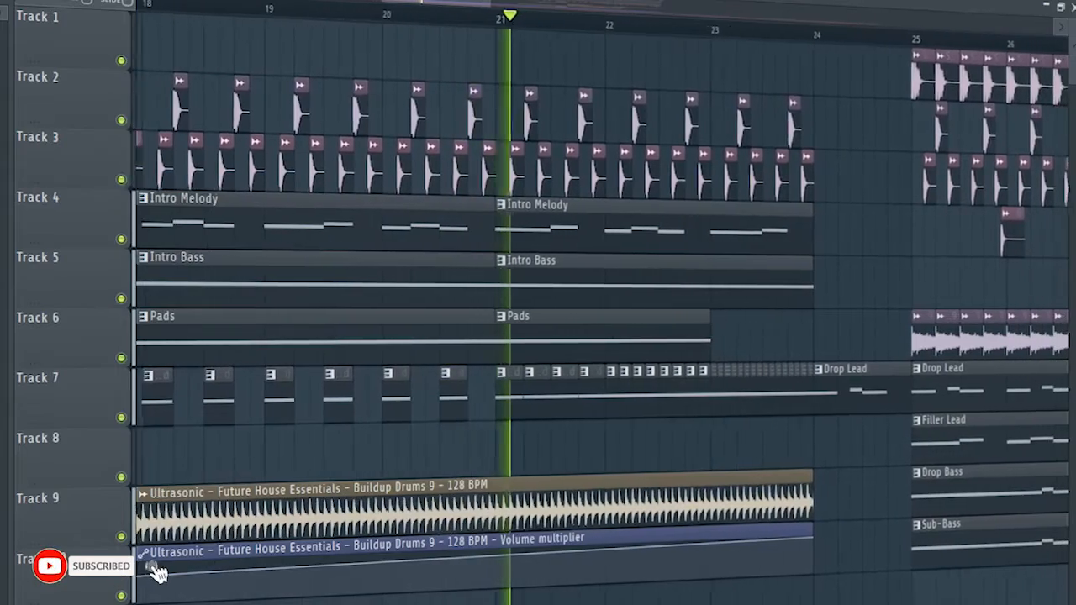
pyautogui.hscroll(3)
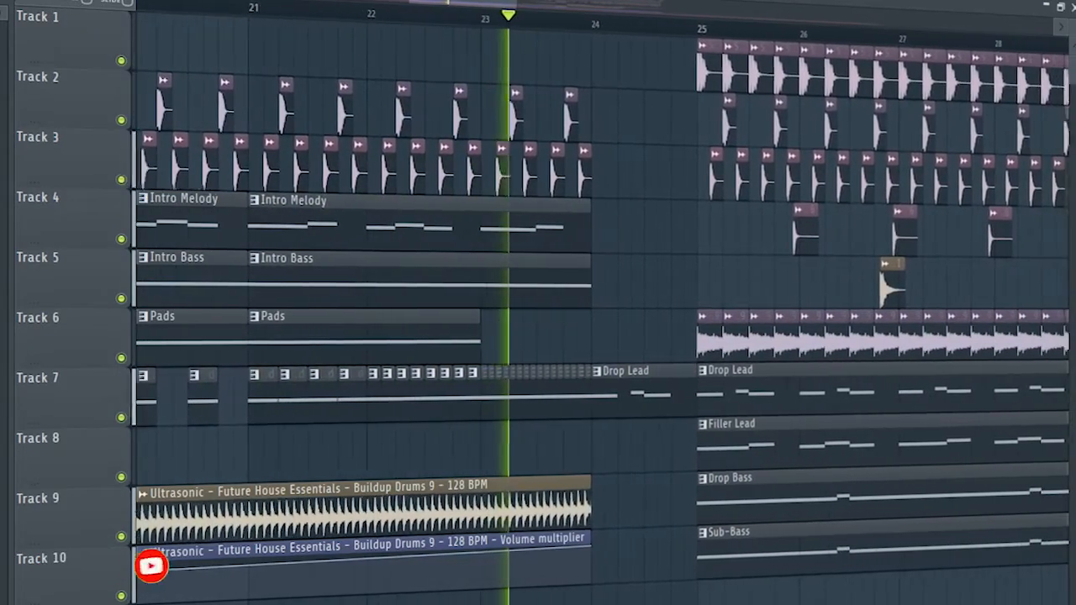
pyautogui.hscroll(3)
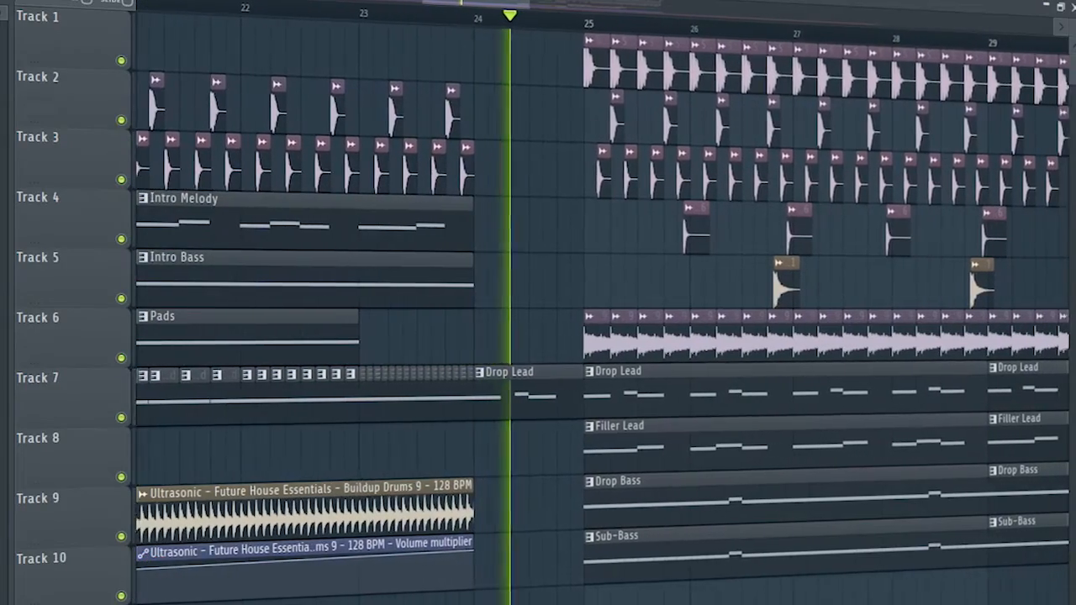
pyautogui.hscroll(3)
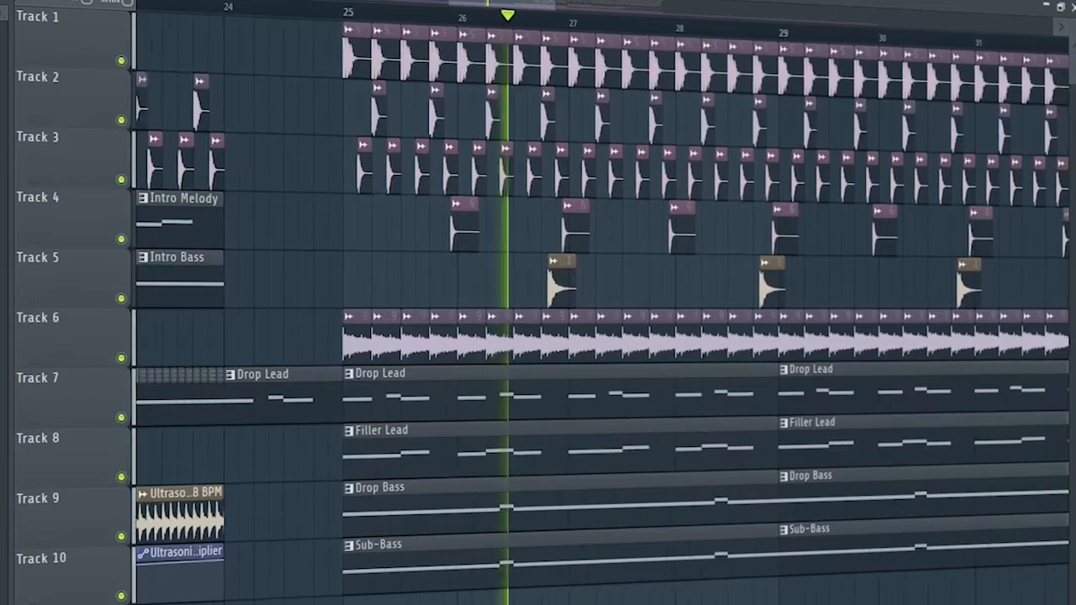
pyautogui.hscroll(3)
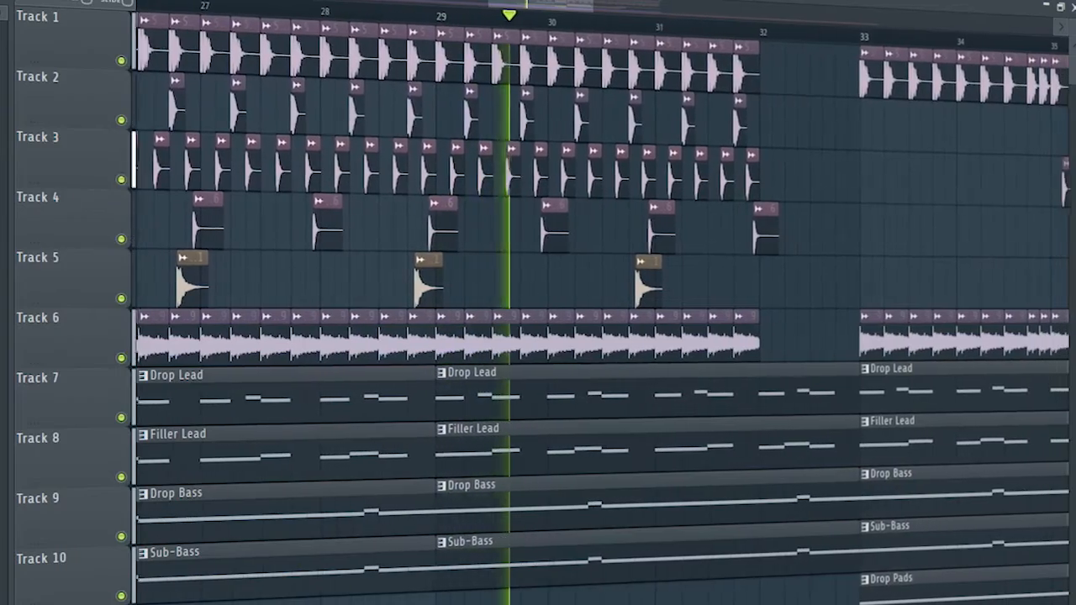
pyautogui.hscroll(3)
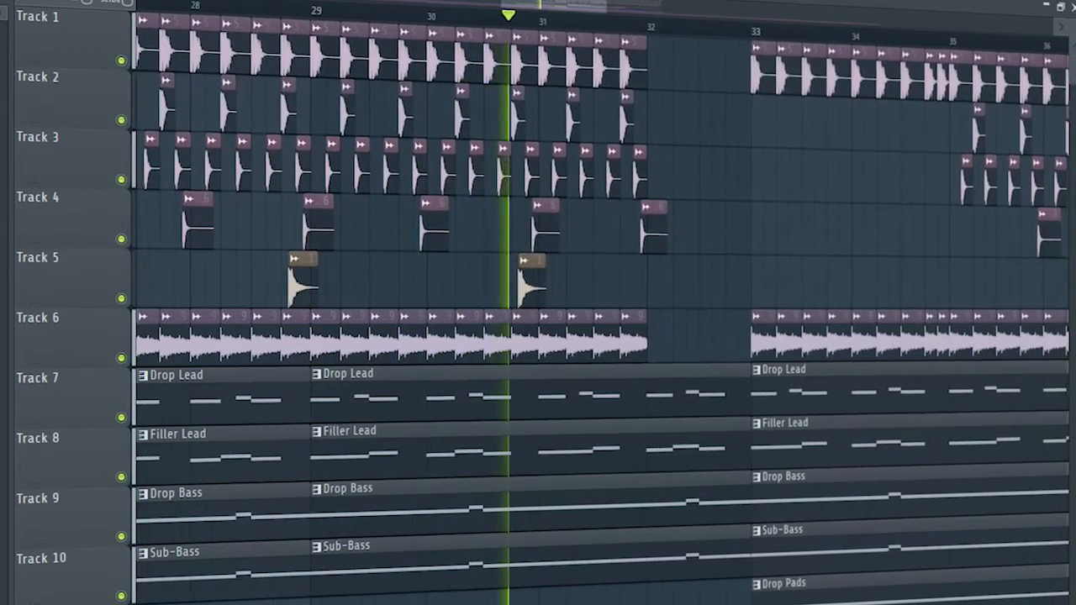
pyautogui.hscroll(3)
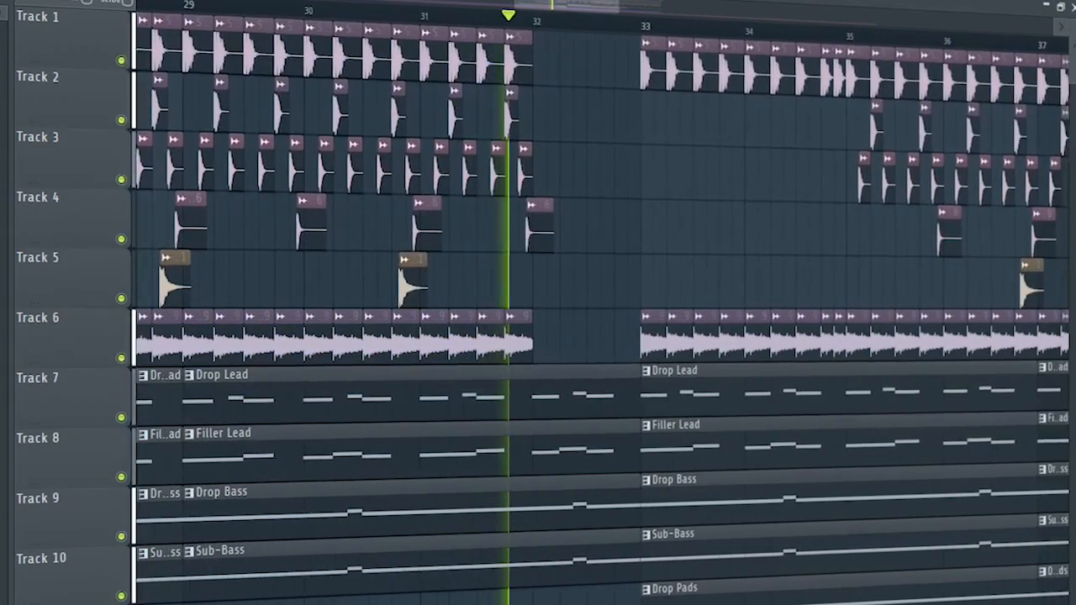